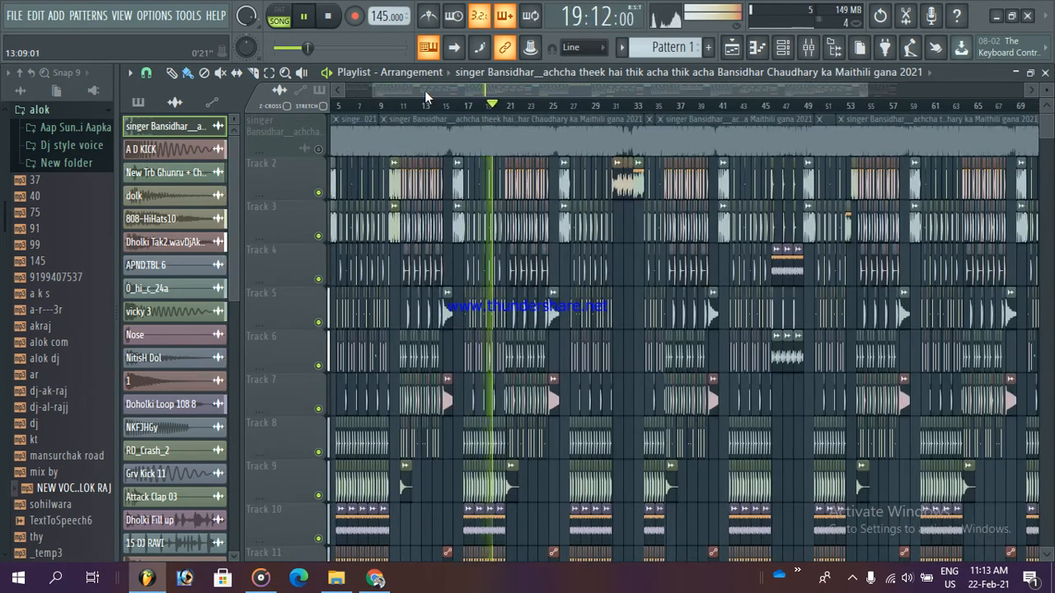
# Start playback of the Maithili remix arrangement from the transport bar
pyautogui.click(303, 16)
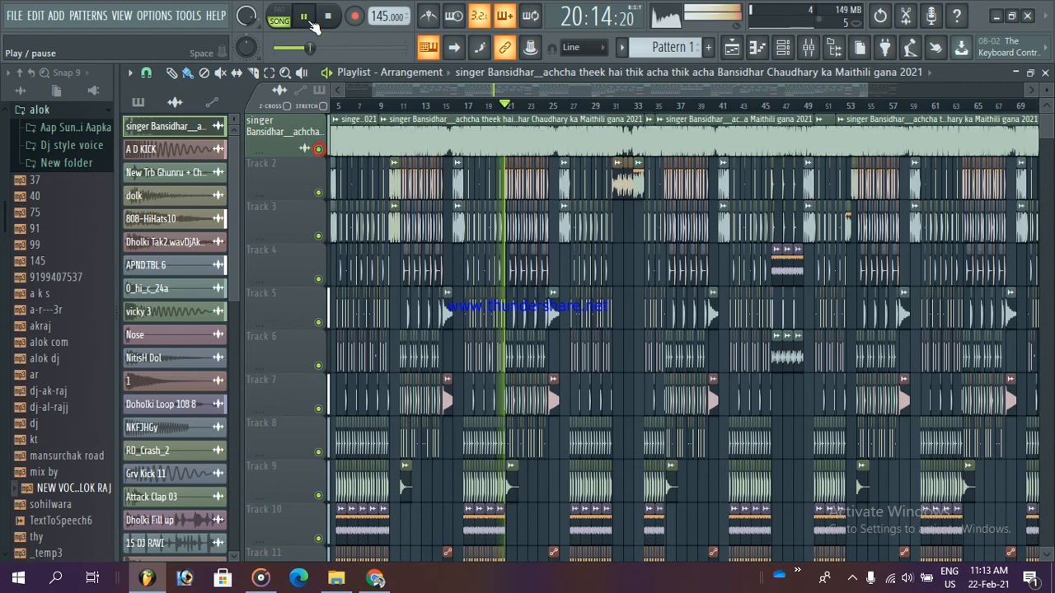
# Pause playback so the song position holds in the playlist
pyautogui.click(303, 17)
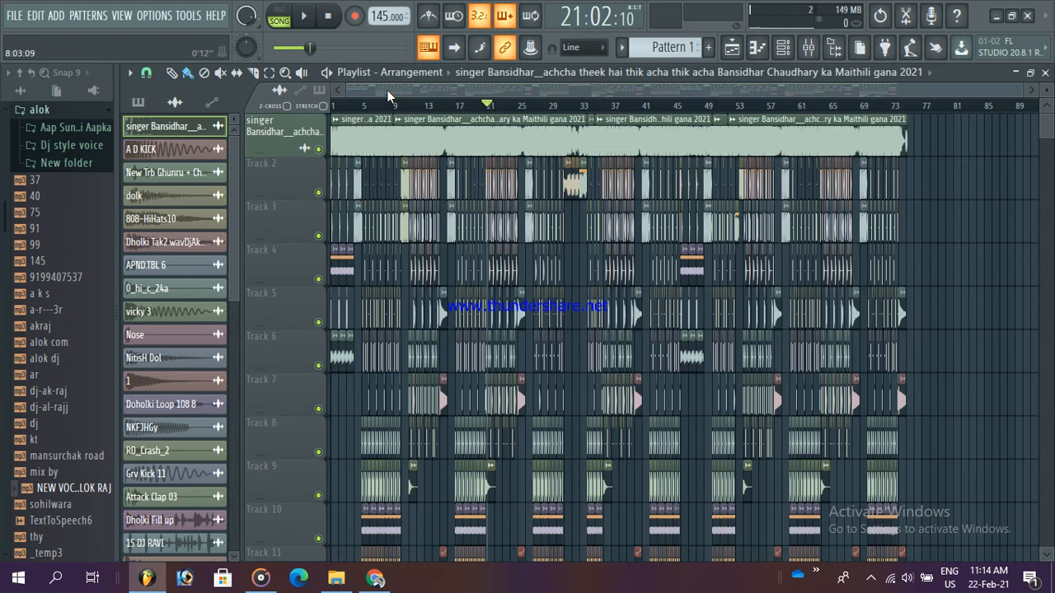
pyautogui.moveTo(394, 114)
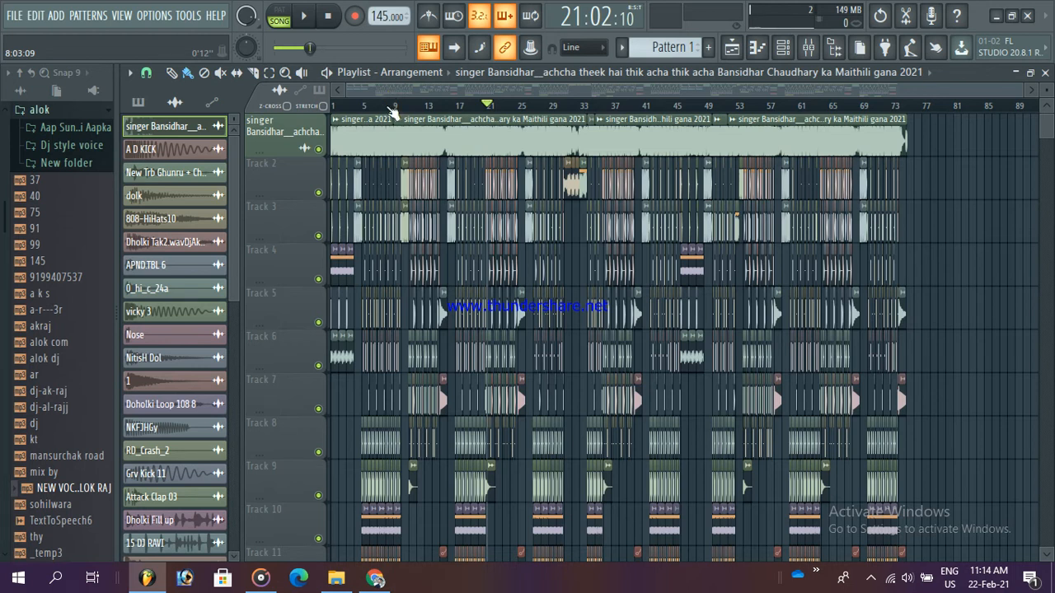